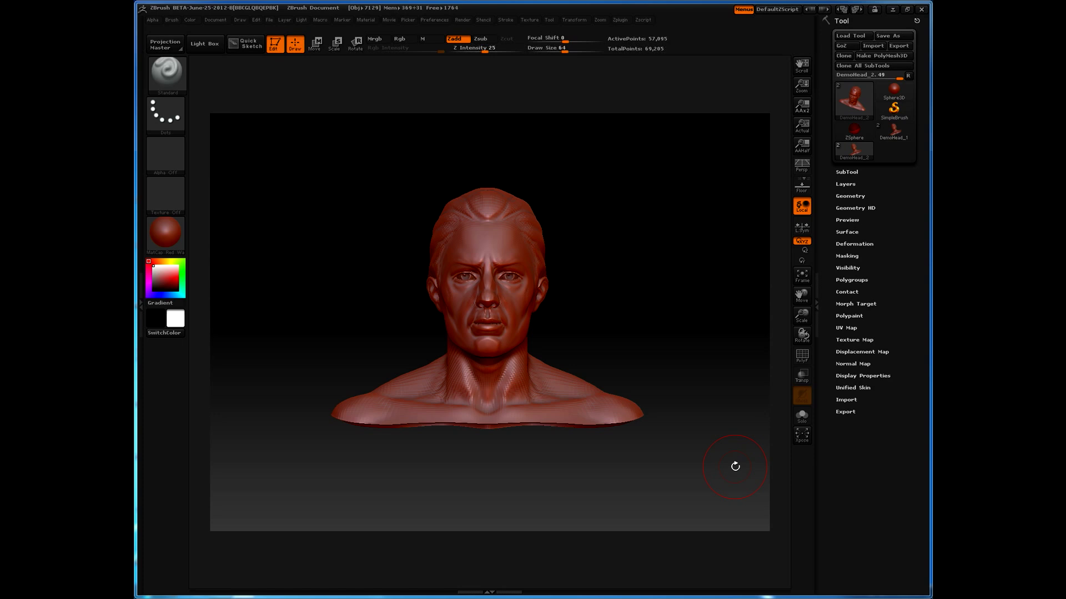
mouse_move(545, 225)
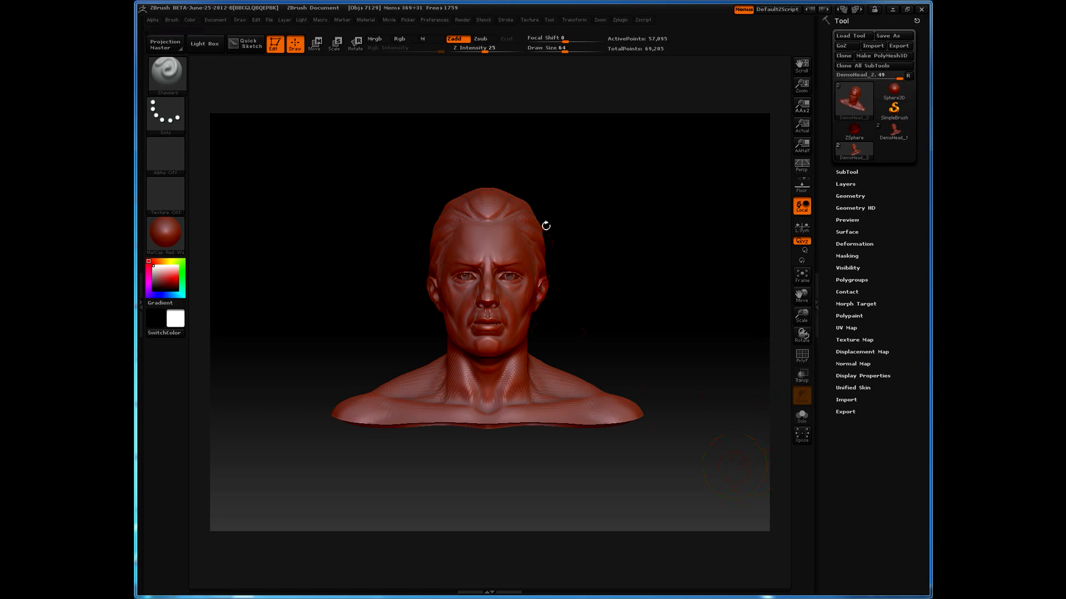
mouse_move(665, 306)
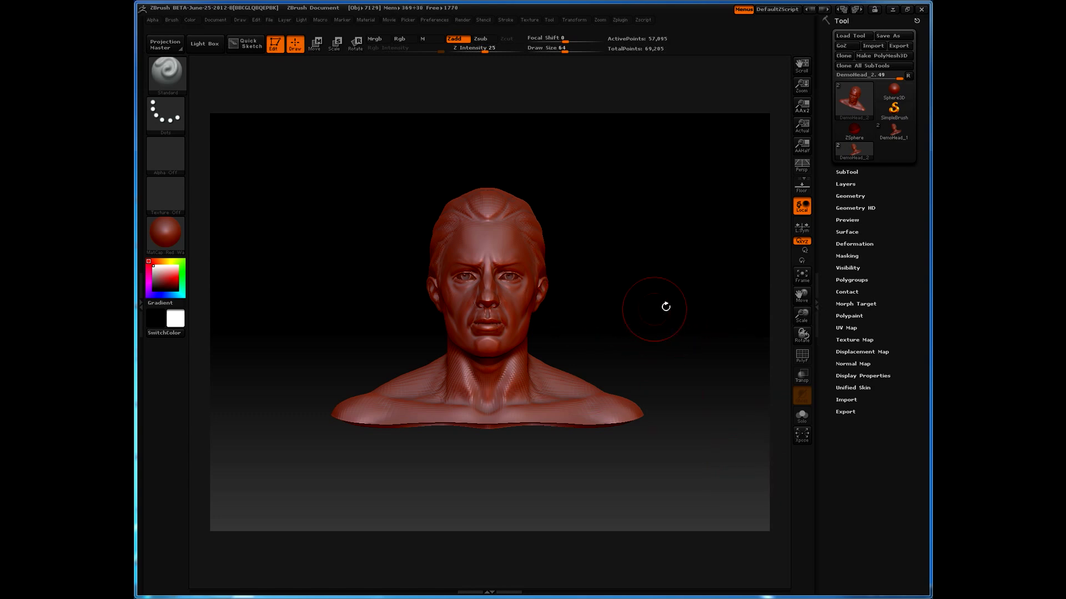
Step: Expand the UV Master subpalette from the Zplugin menu
left_click(620, 19)
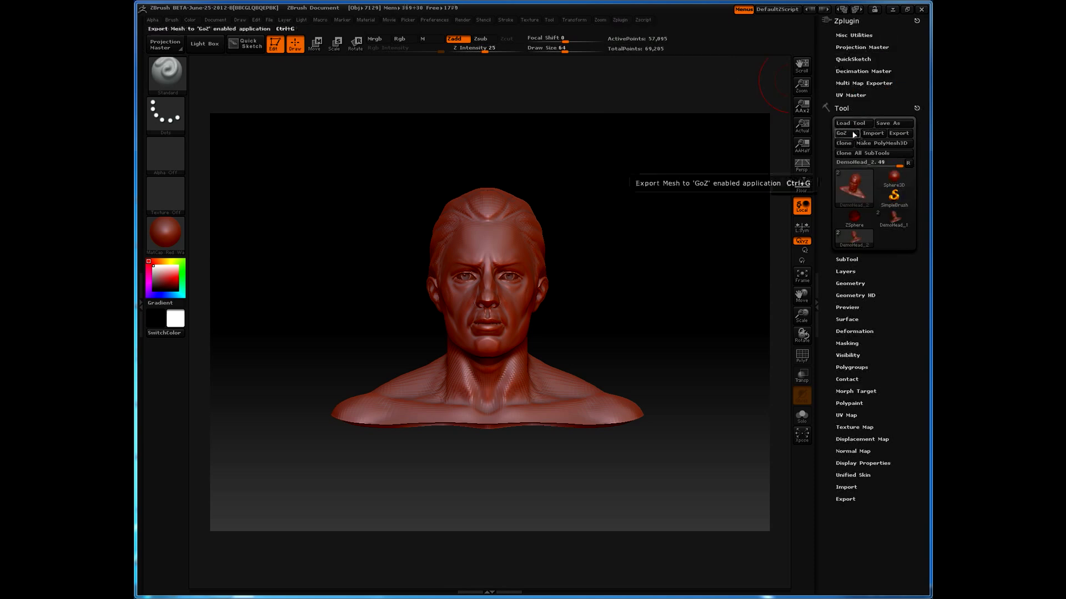
left_click(850, 95)
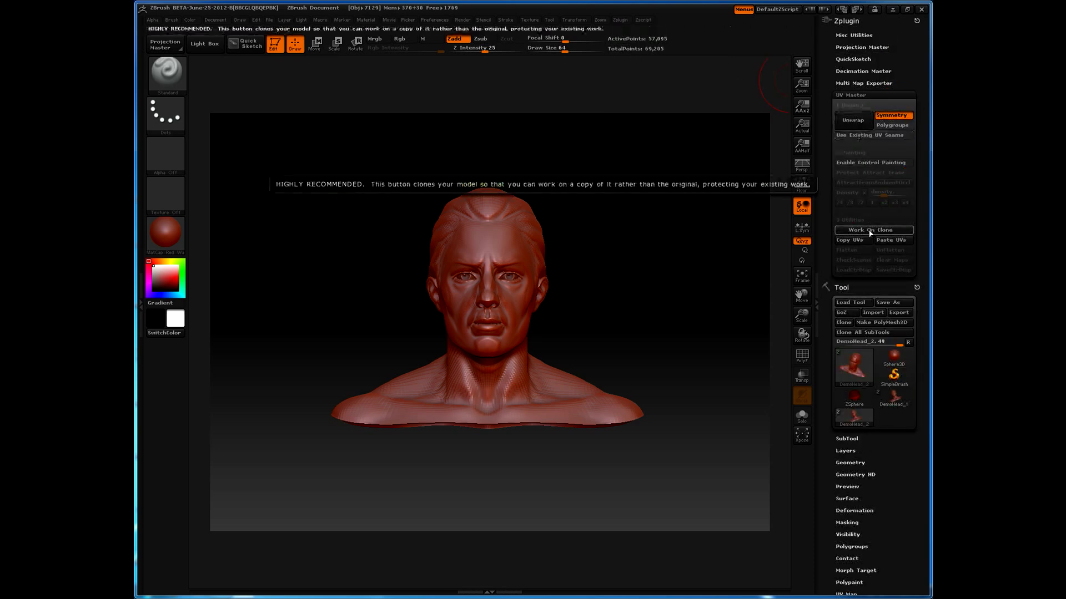
Step: Create a low-resolution working clone of DemoHead with Work On Clone
left_click(872, 229)
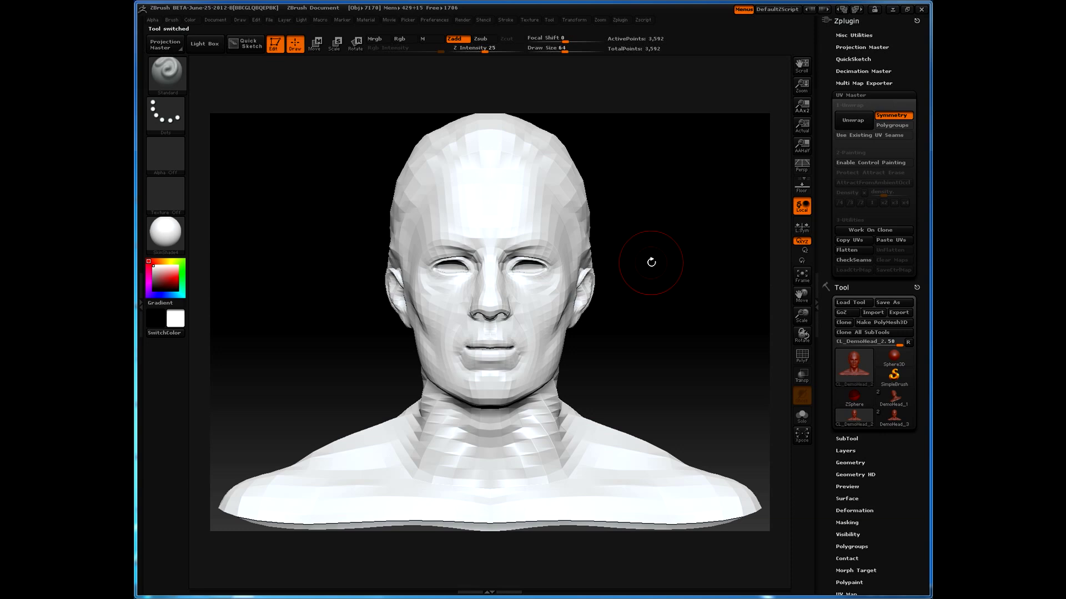
mouse_move(597, 353)
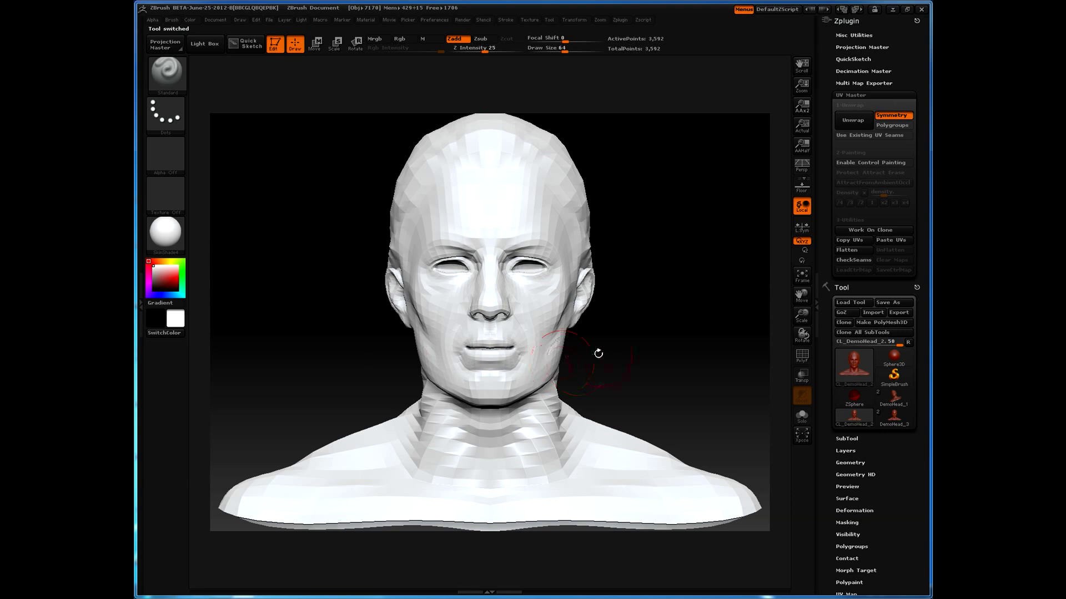
mouse_move(704, 358)
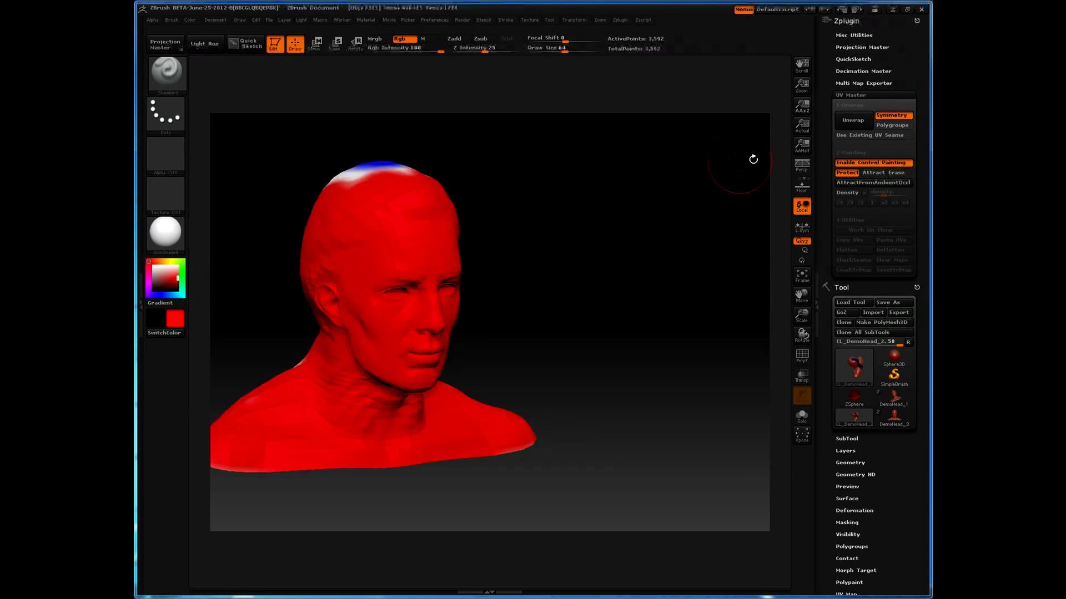
Step: Run UV Master Unwrap on the painted clone, then Copy UVs
left_click(851, 119)
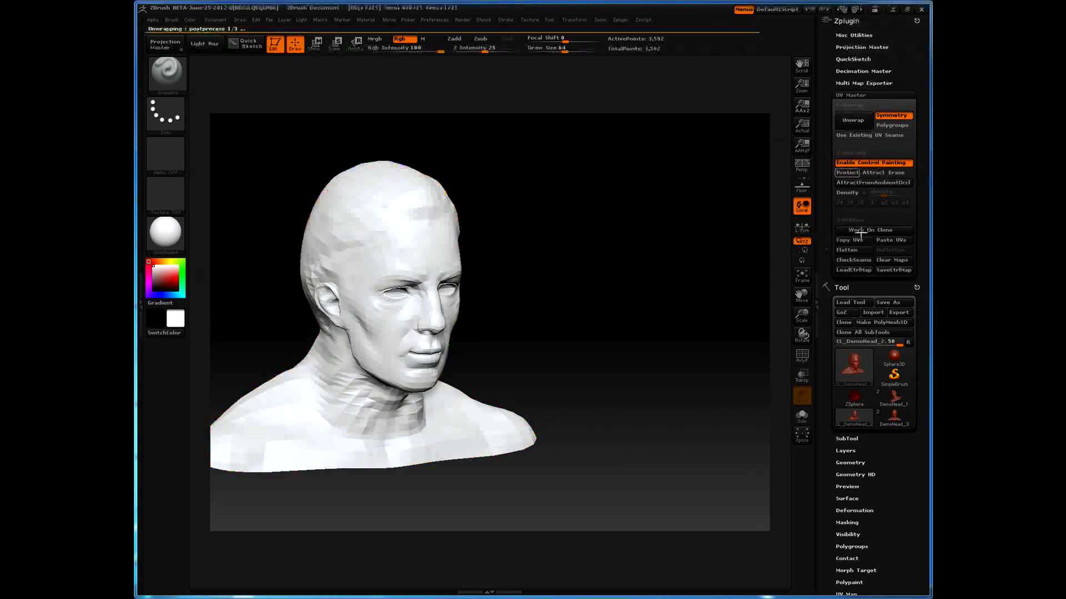
left_click(853, 120)
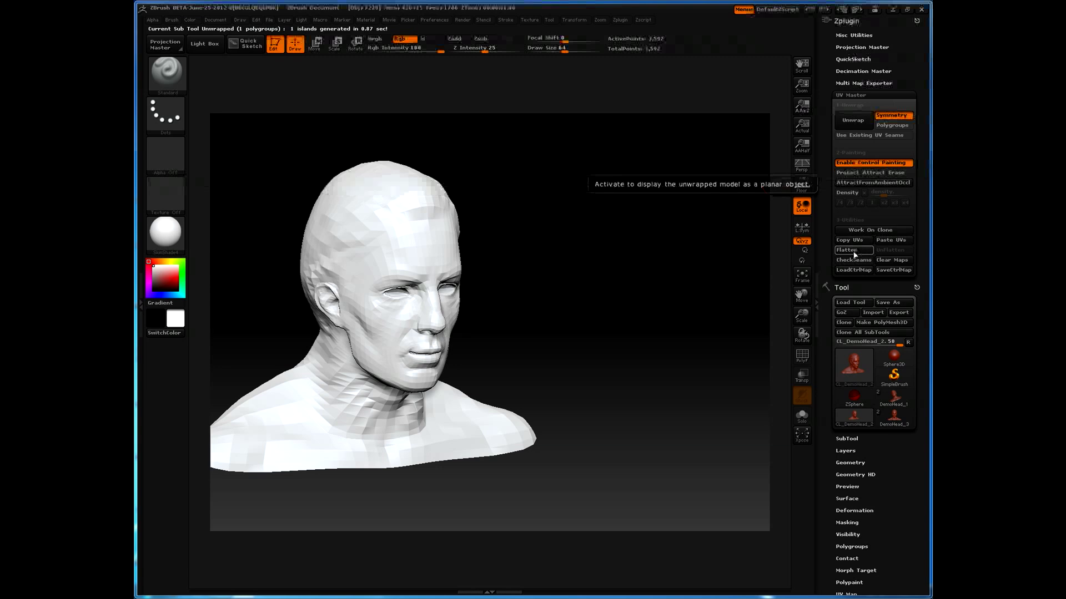
left_click(845, 250)
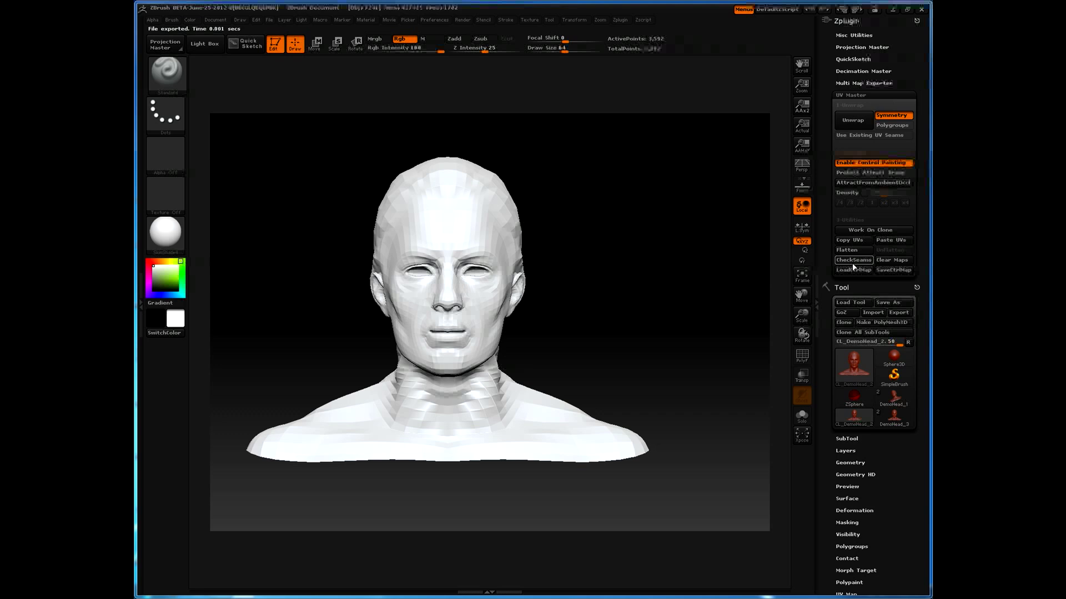
left_click(847, 249)
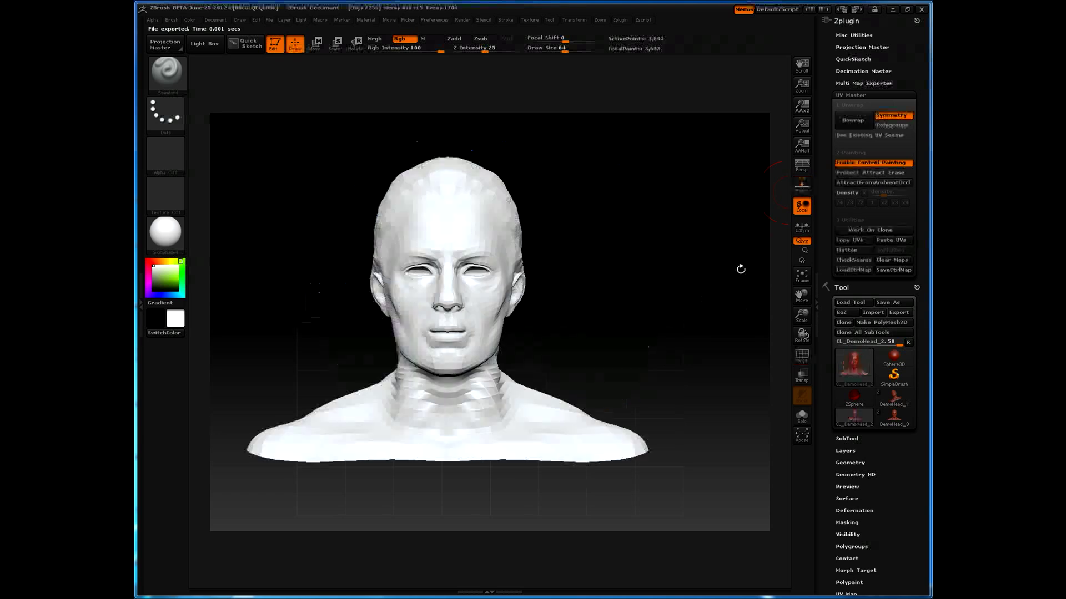
mouse_move(440, 311)
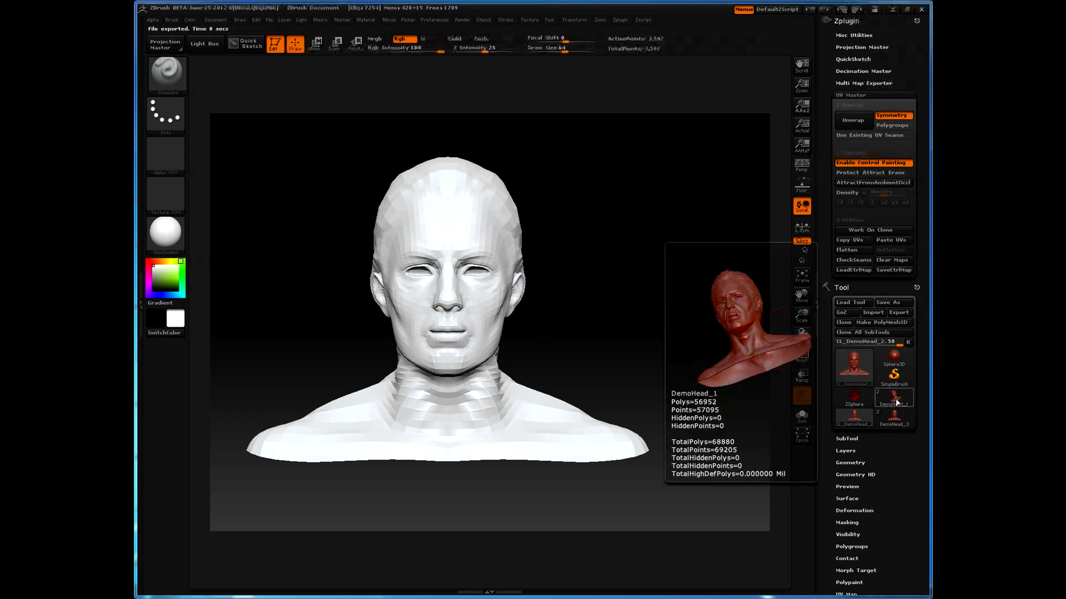
Step: Select high-res DemoHead_1, paste the clone's UVs, and expand Tool > UV Map
left_click(894, 401)
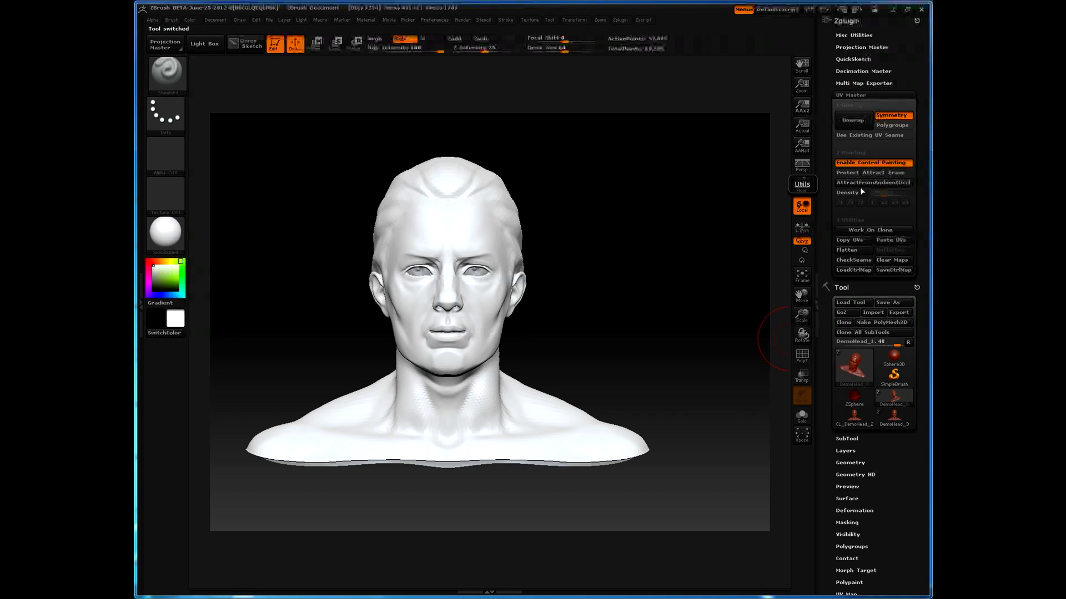
mouse_move(853, 270)
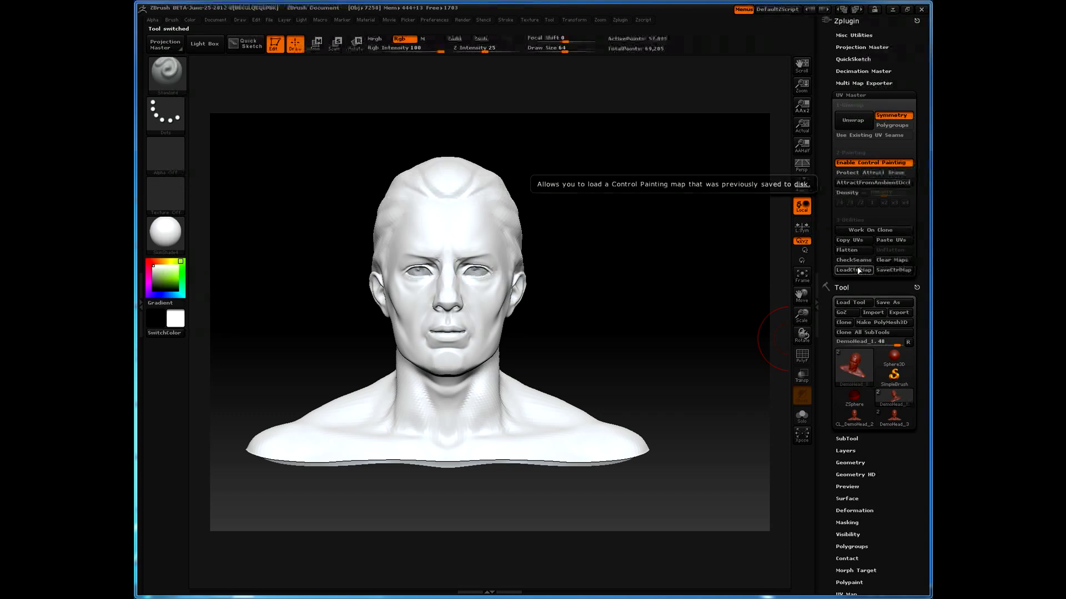
left_click(853, 269)
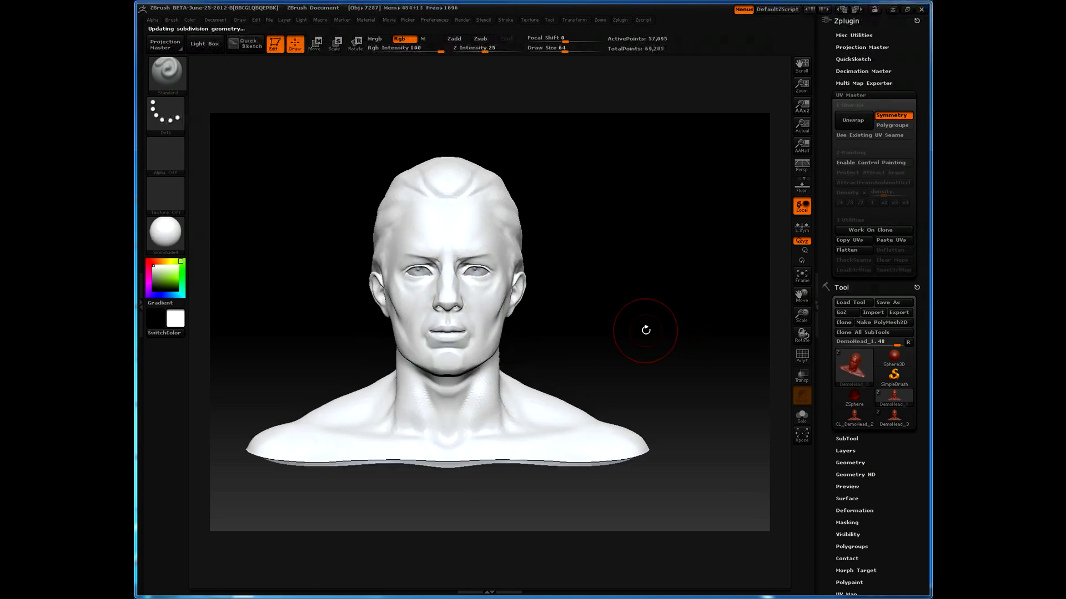
scroll("down", 3)
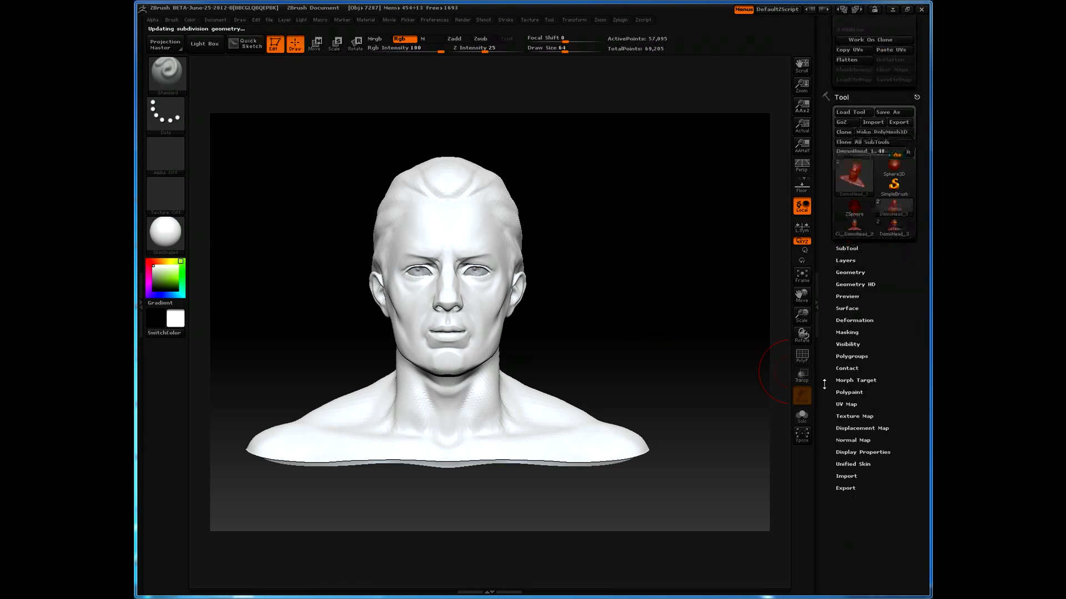
left_click(848, 404)
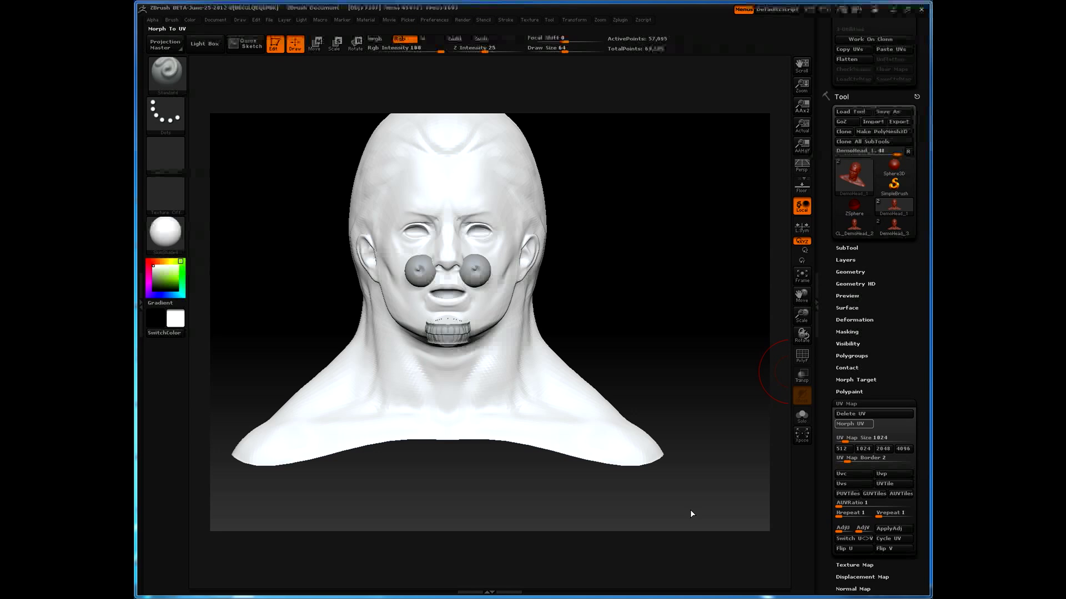
Step: Morph the head into its UV layout, apply a grid texture, and toggle Morph UV to compare
left_click(852, 424)
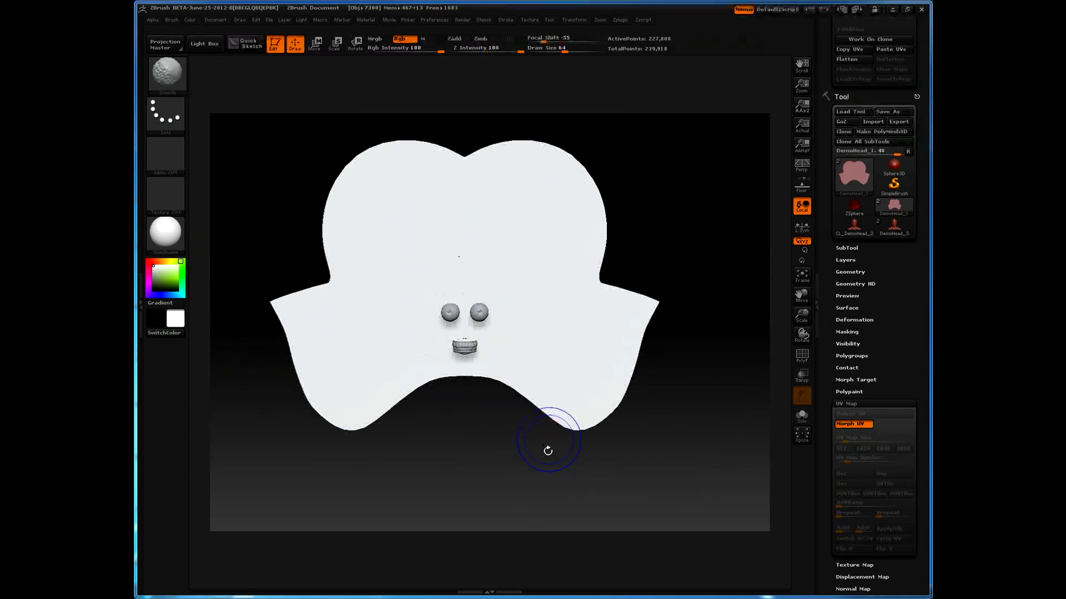
left_click(802, 355)
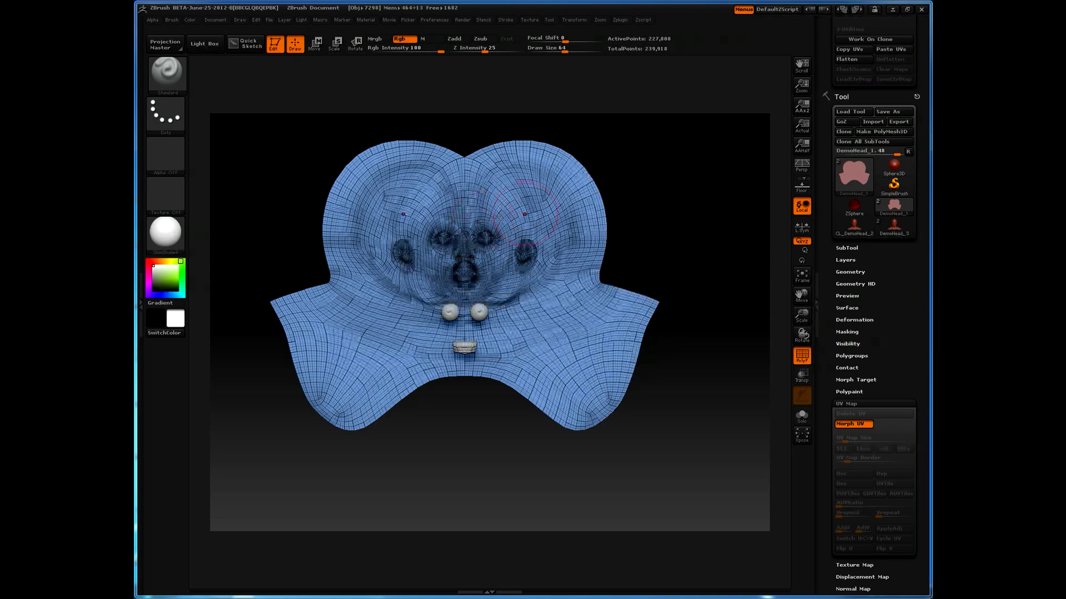
left_click(853, 424)
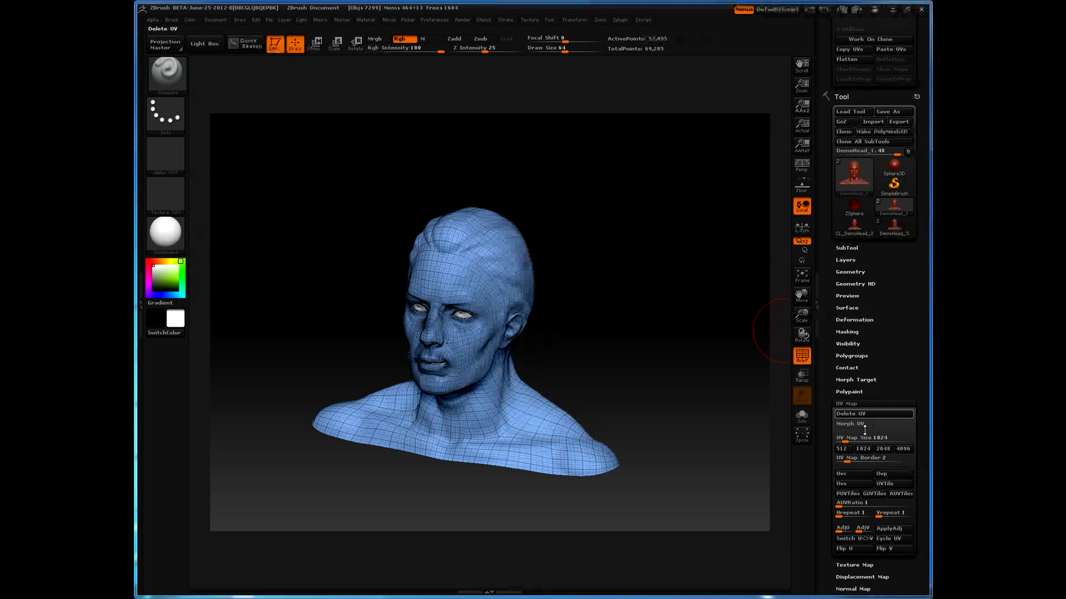
left_click(852, 423)
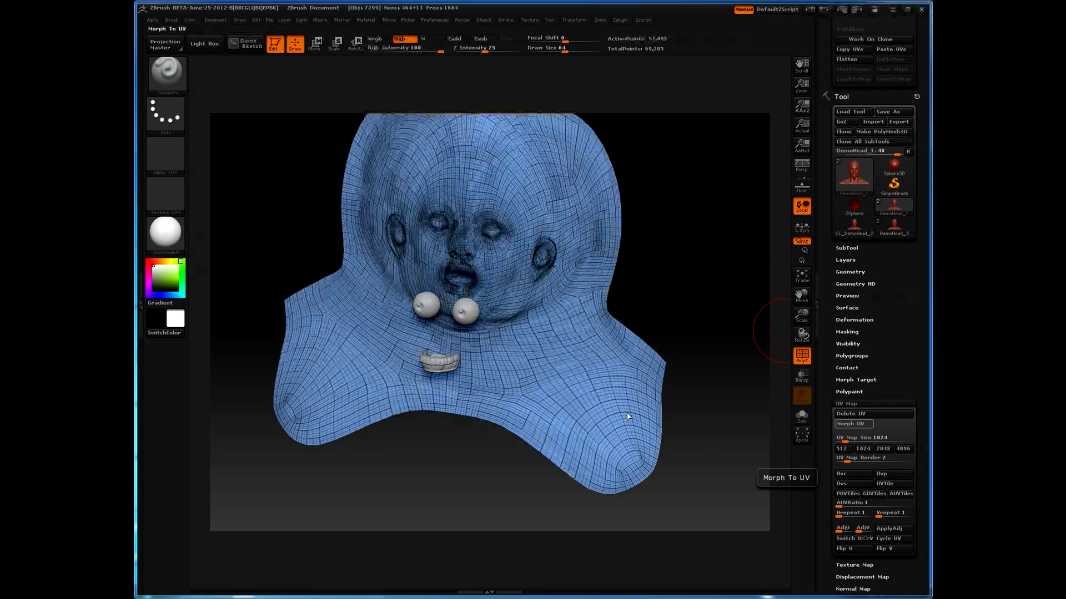
left_click(853, 424)
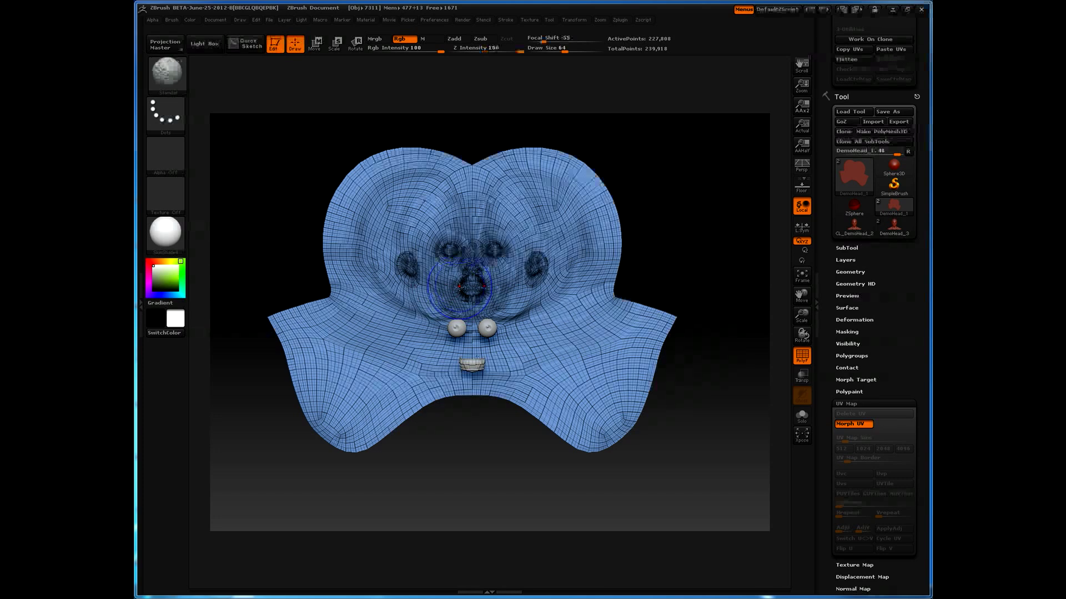
Step: Turn off the grid texture on the flattened head
left_click(147, 268)
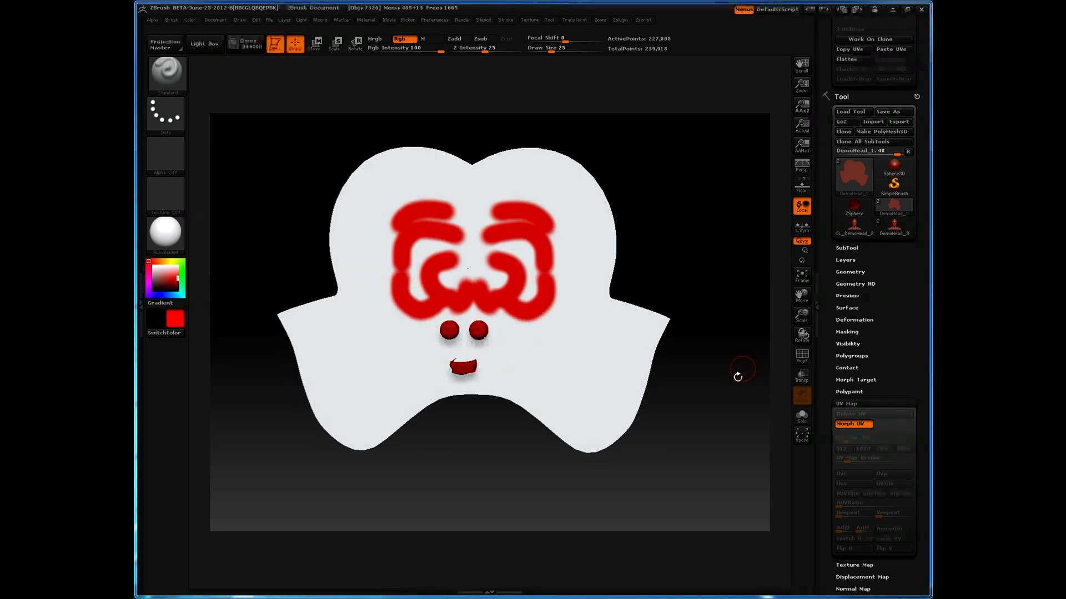
left_click(802, 356)
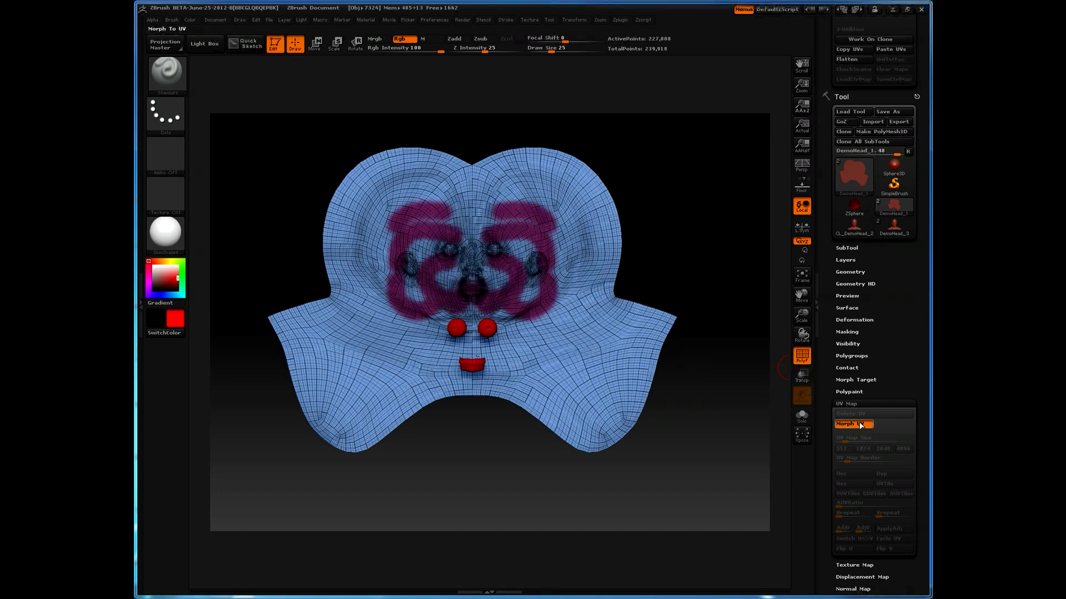
left_click(853, 424)
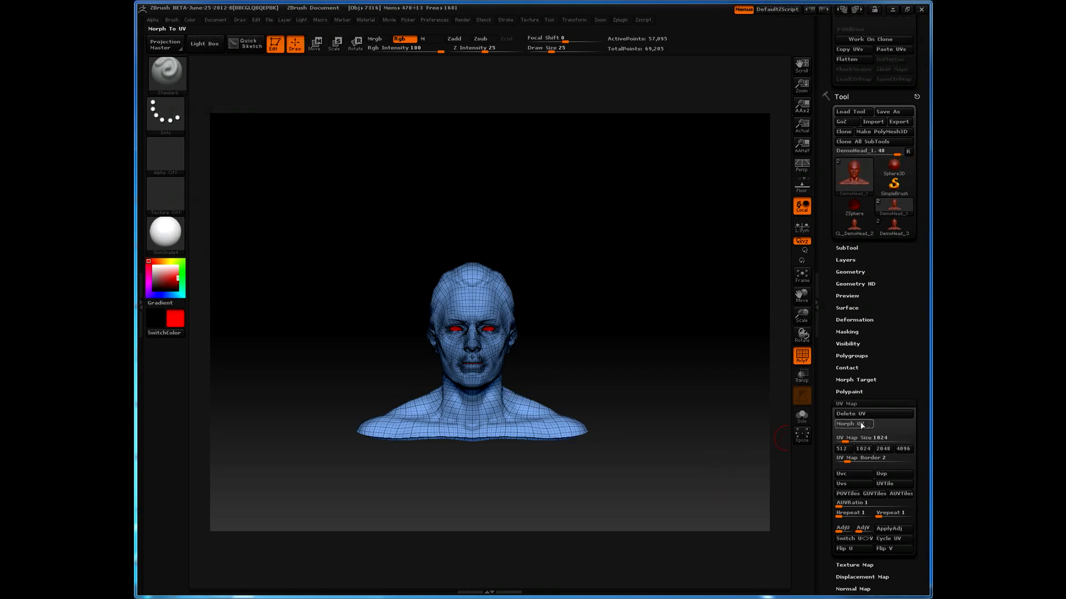
left_click(853, 424)
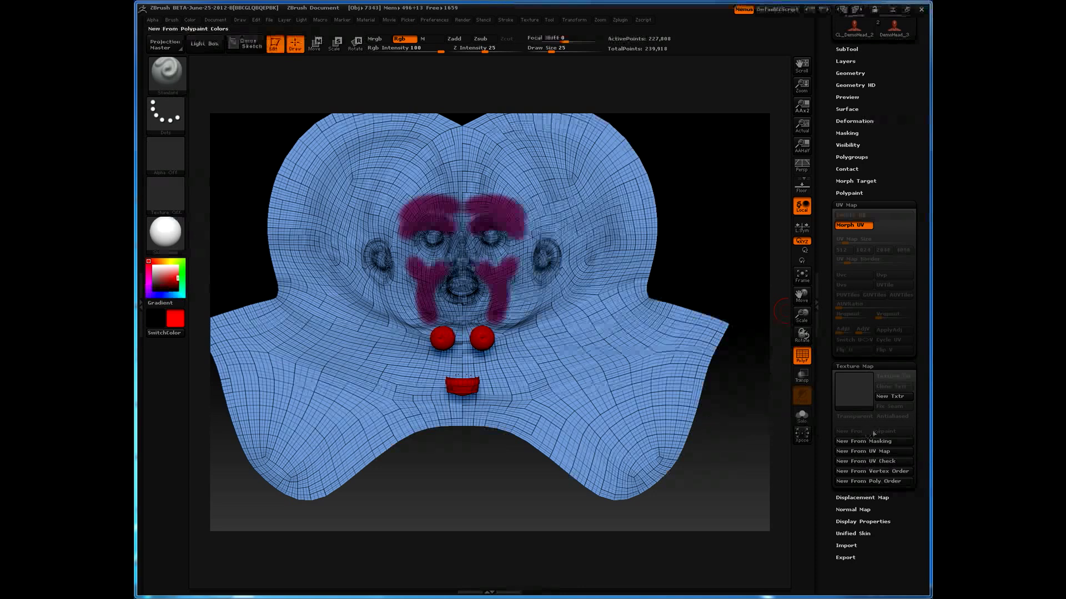
Step: Create a texture map with New From Polypaint and apply Fix Seam
left_click(872, 431)
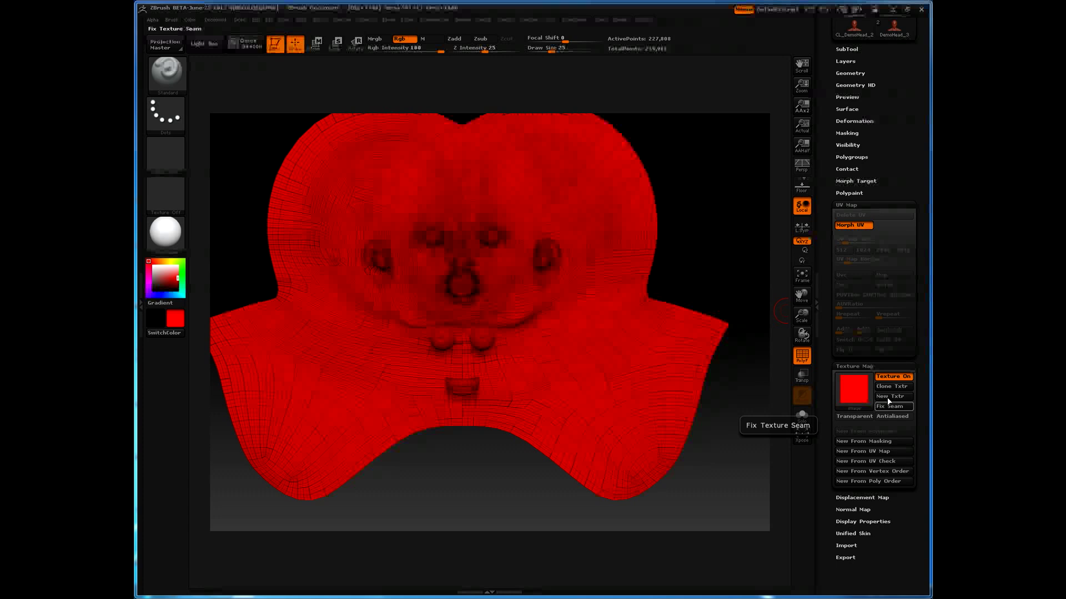
left_click(893, 405)
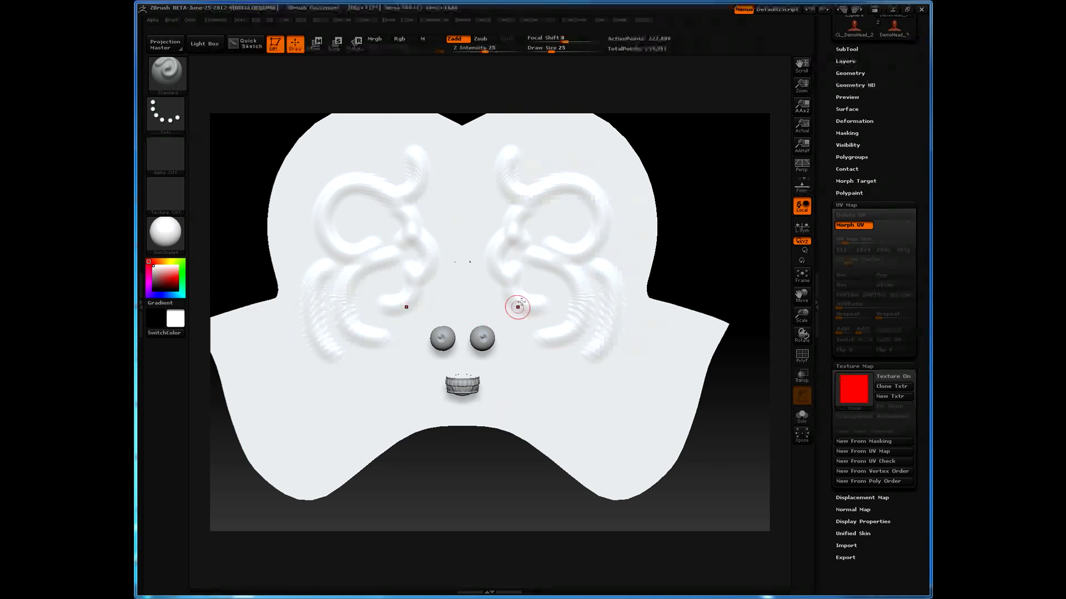
mouse_move(569, 259)
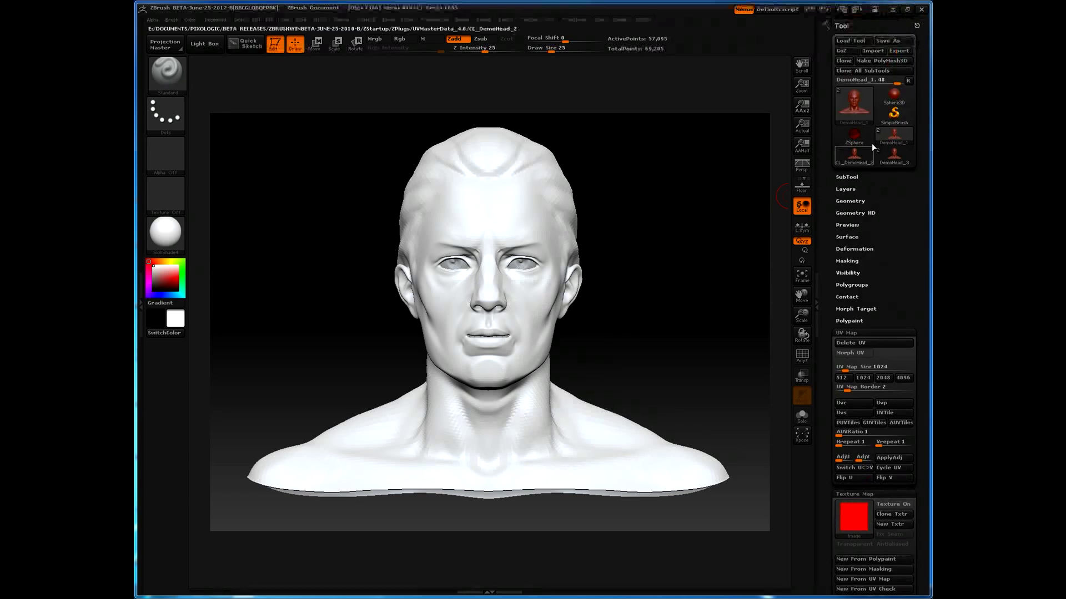
Step: Select the cloned low-res DemoHead in the Tool palette
left_click(853, 159)
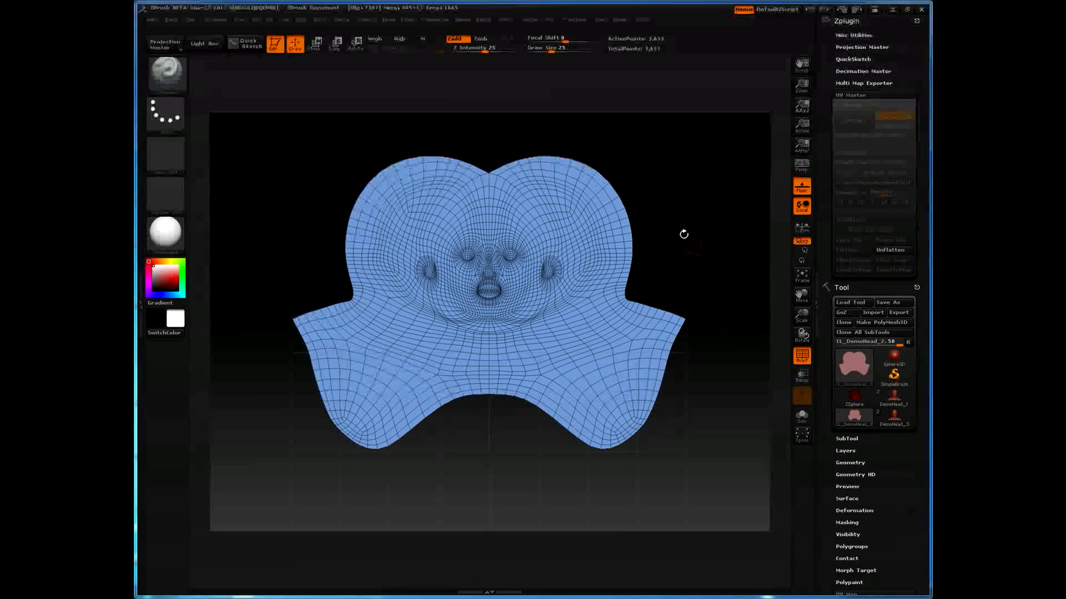
mouse_move(203, 44)
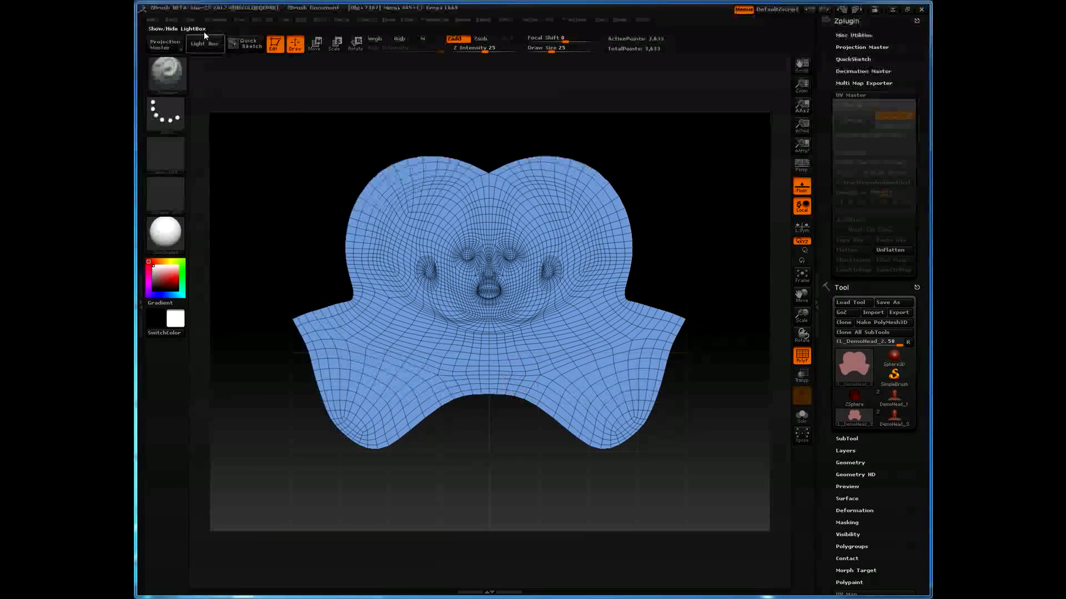
left_click(215, 18)
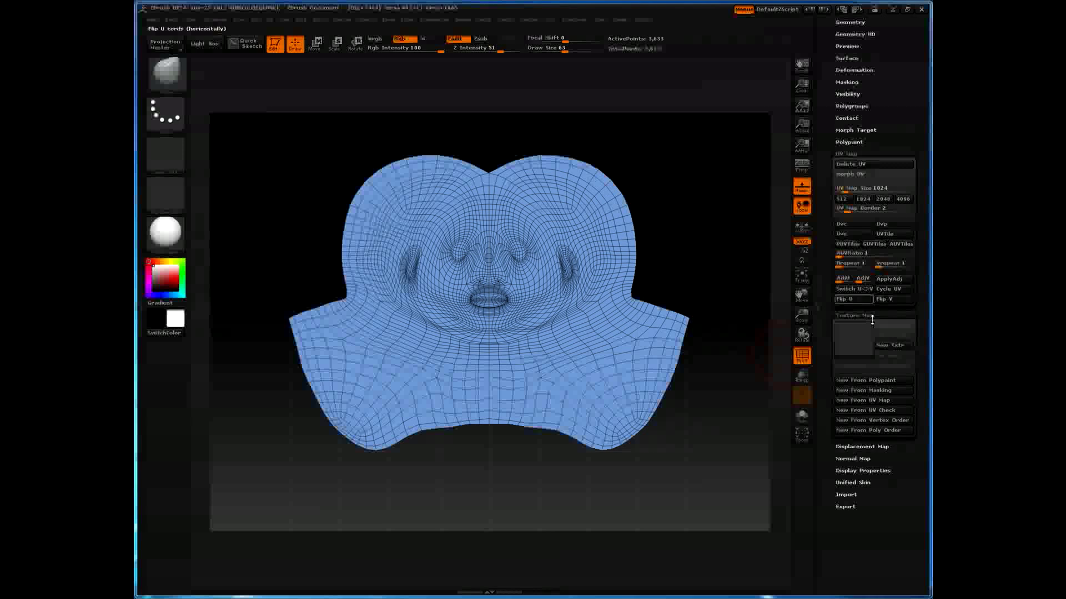
Step: Import a texture, browsing Documents > 3D Work to the UVMaster_checkers folder
left_click(852, 342)
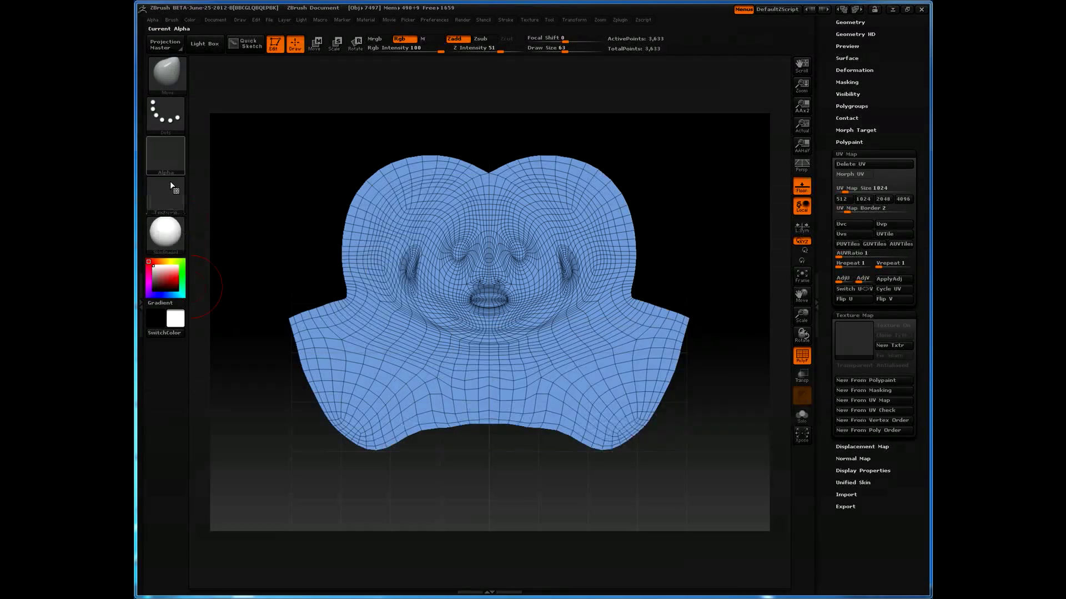
left_click(165, 197)
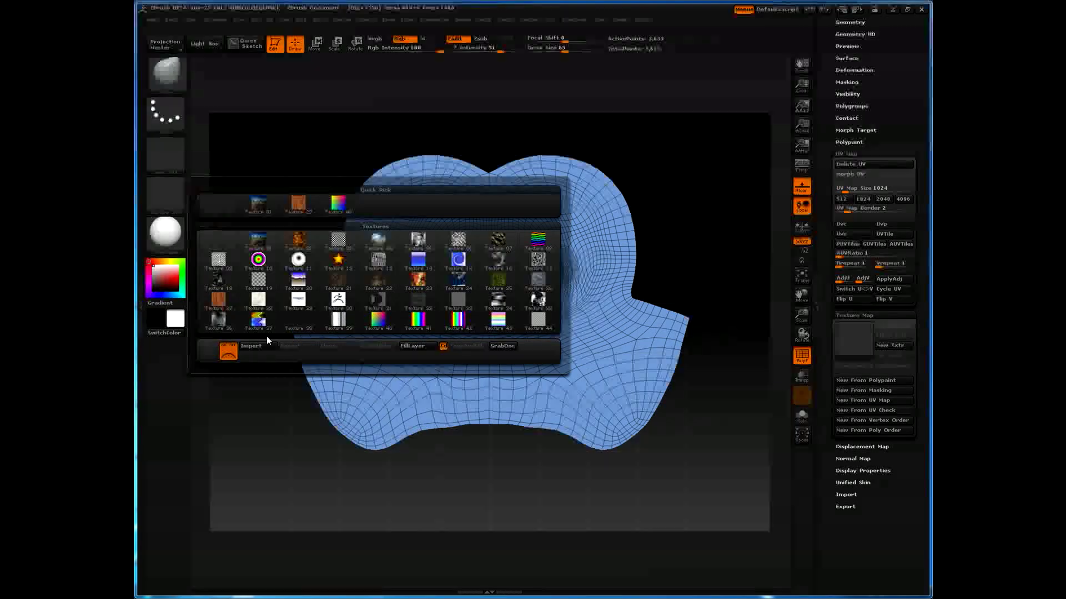
left_click(250, 346)
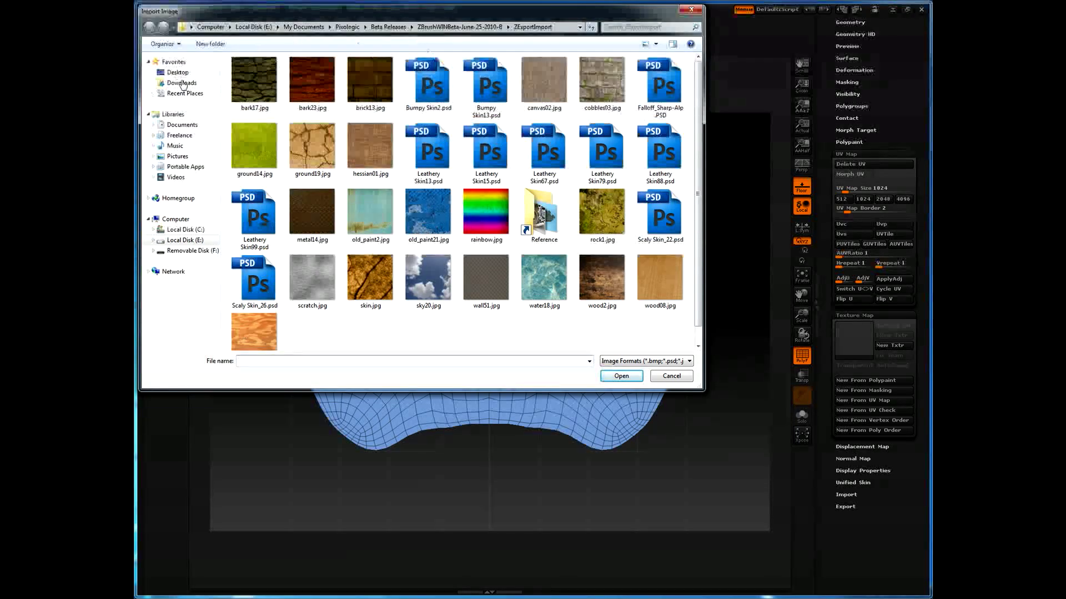
left_click(182, 125)
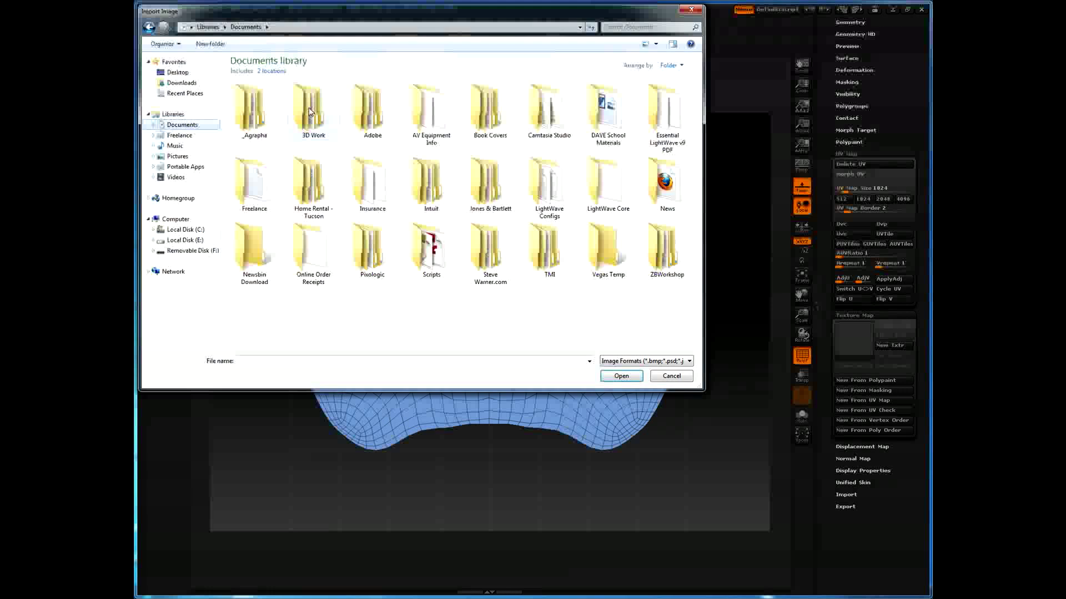
double_click(313, 109)
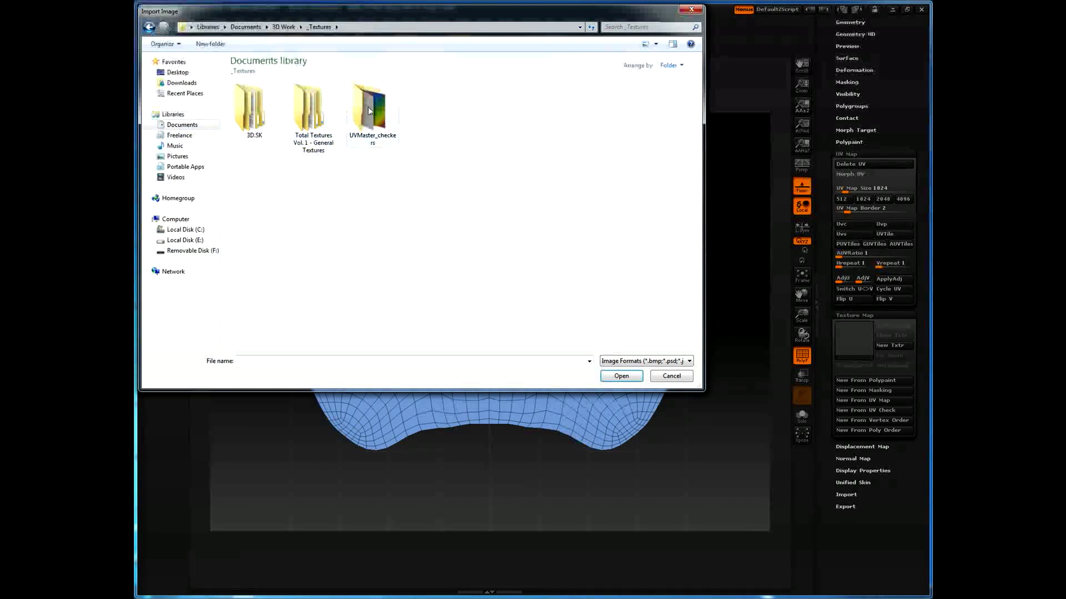
left_click(669, 376)
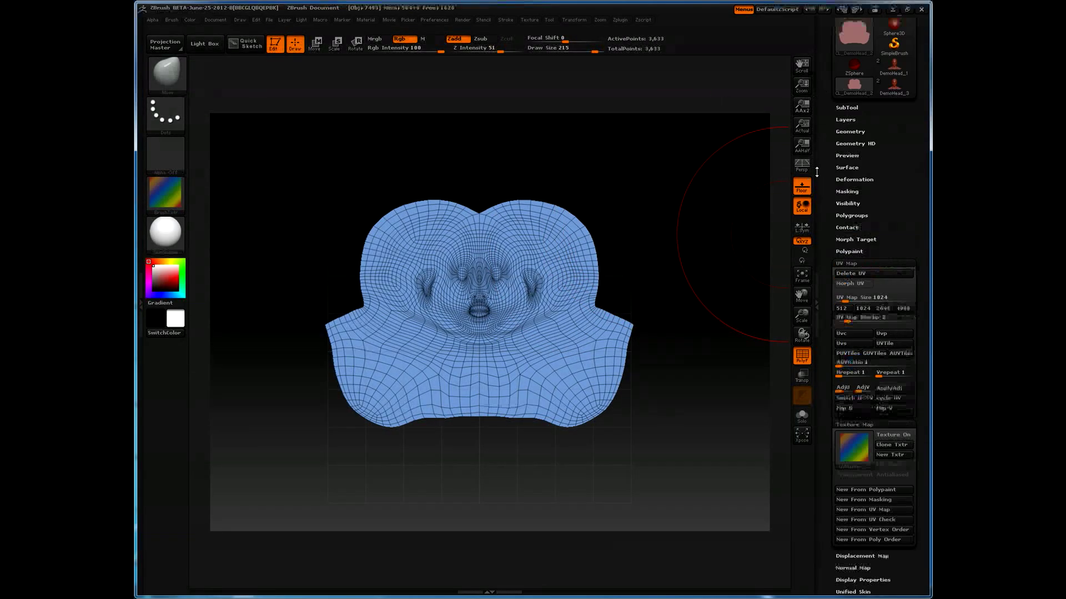
Step: UnFlatten the clone, run a fresh Unwrap, and Flatten to preview the layout
left_click(619, 19)
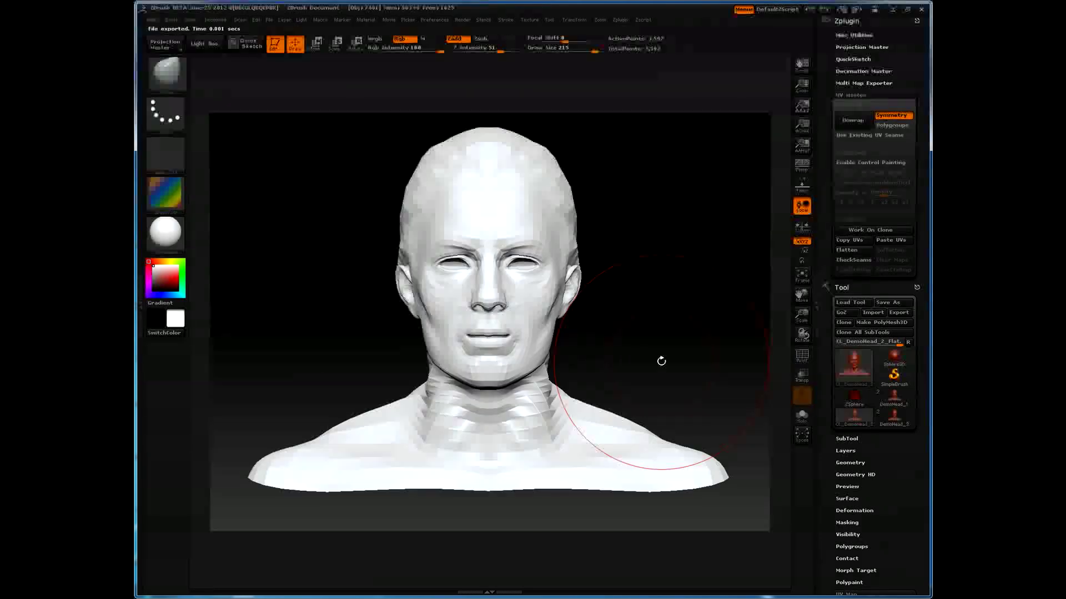
left_click(853, 121)
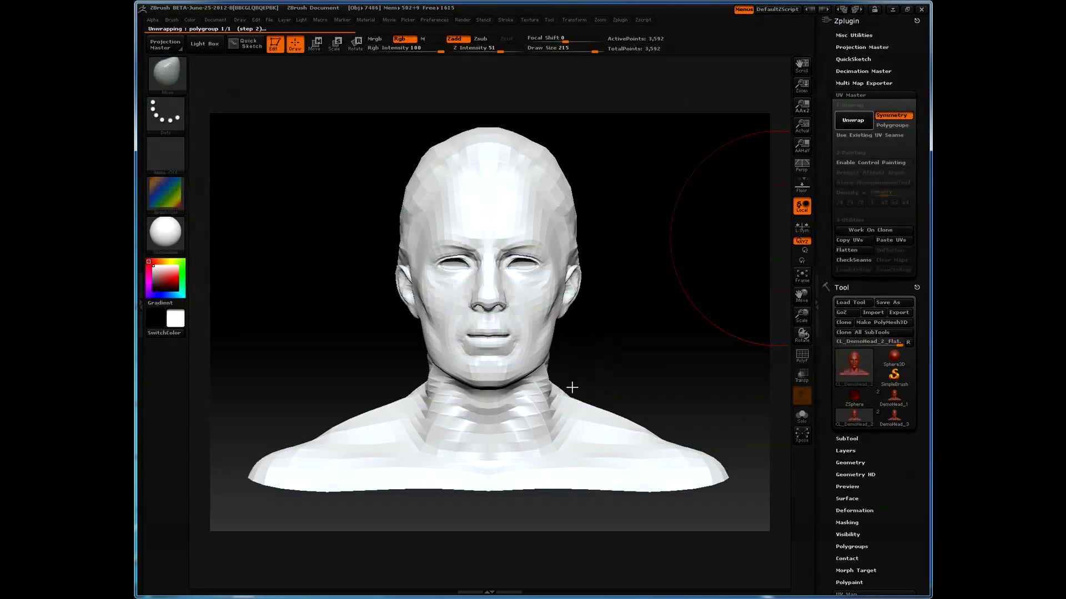
left_click(853, 120)
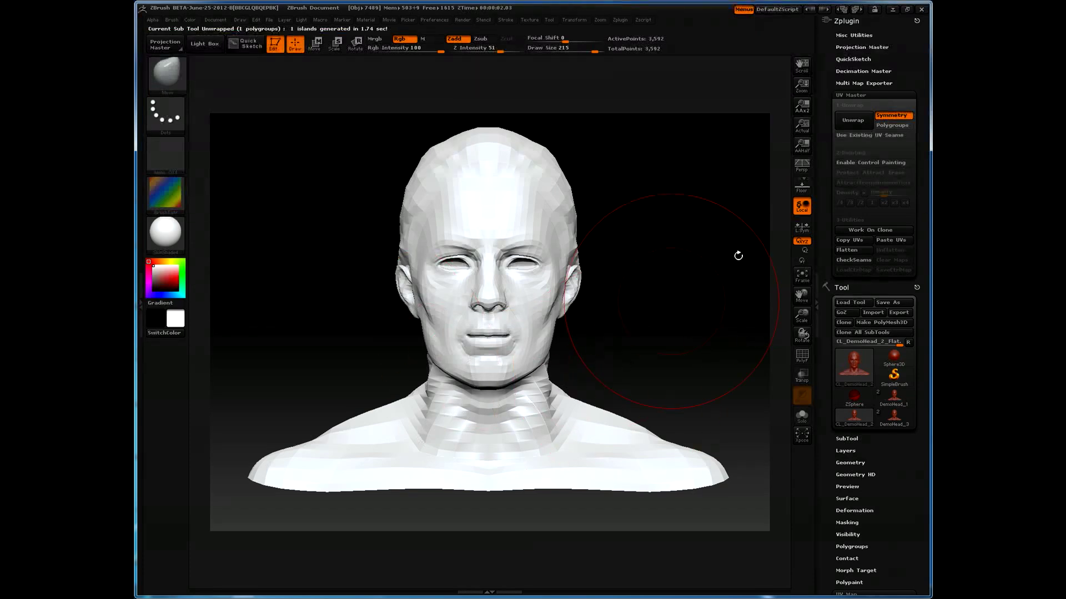
mouse_move(855, 250)
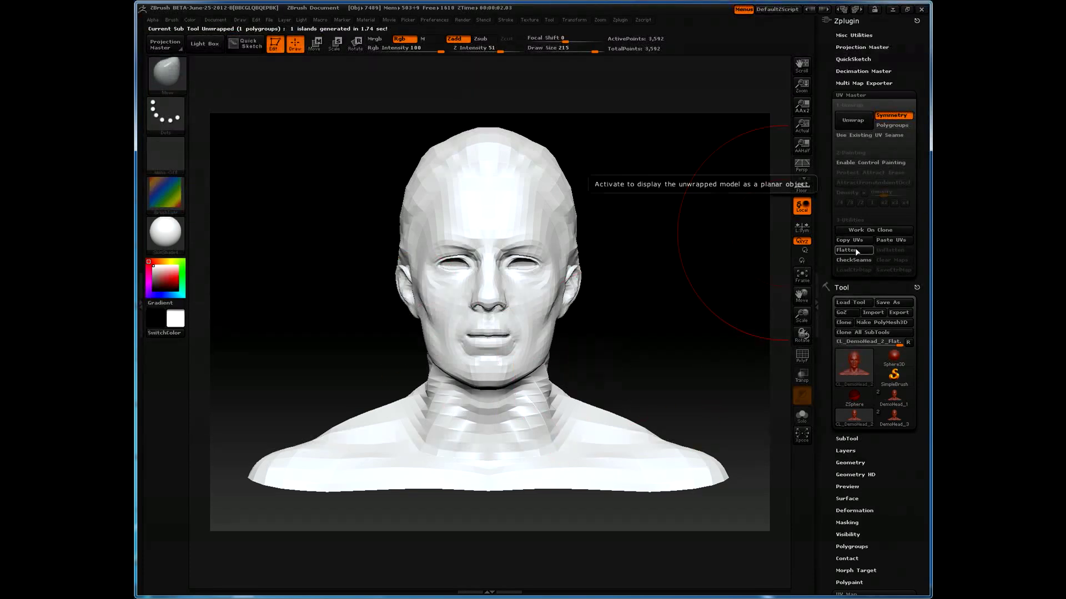
left_click(846, 251)
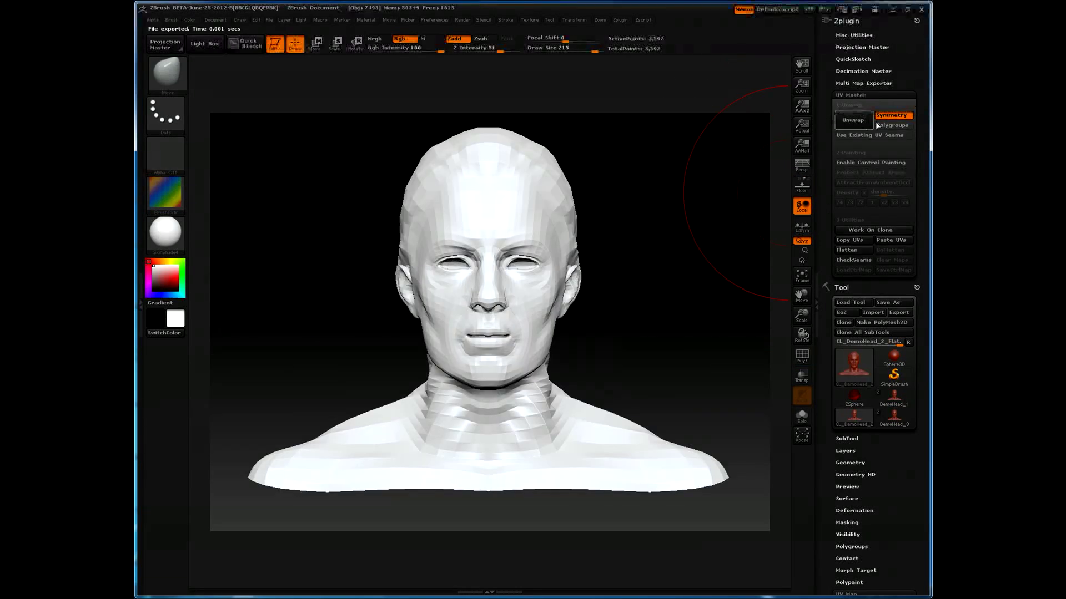
mouse_move(872, 163)
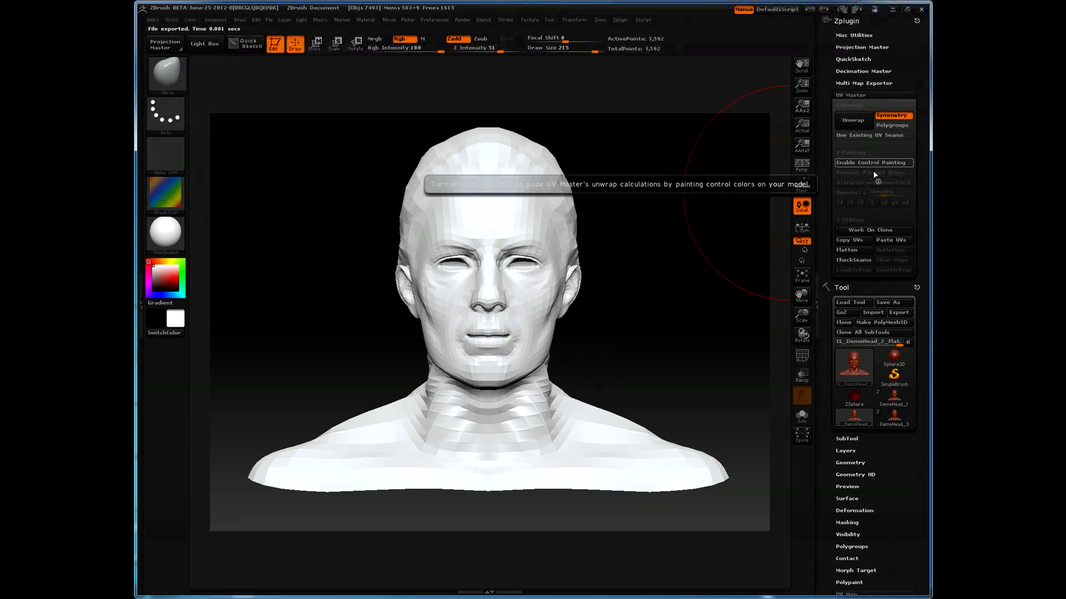
Step: Enable Control Painting in UV Master and re-unwrap the head into a single UV island
left_click(873, 162)
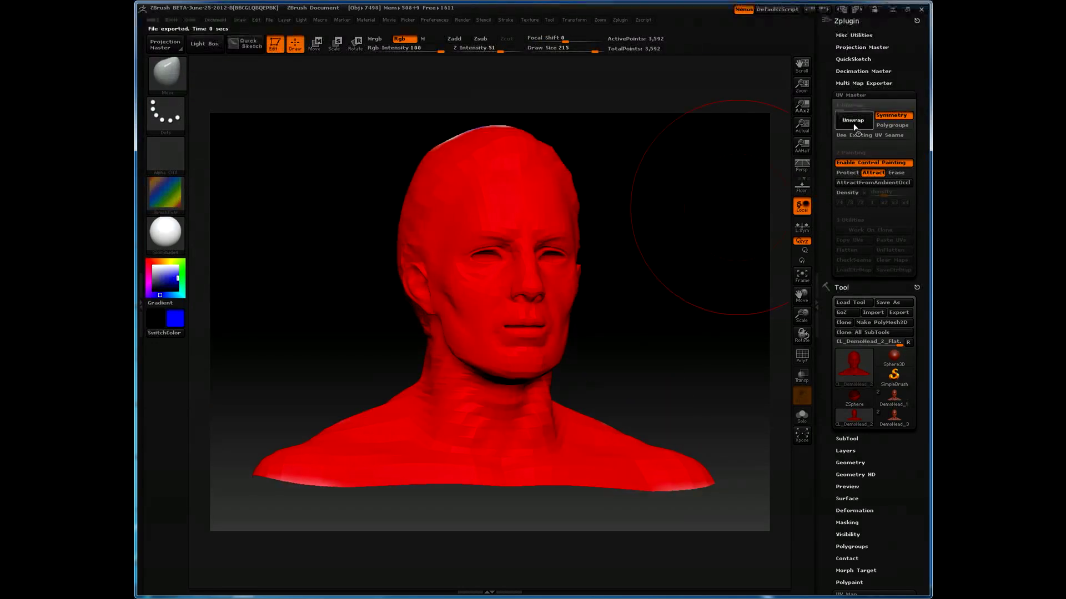
left_click(852, 120)
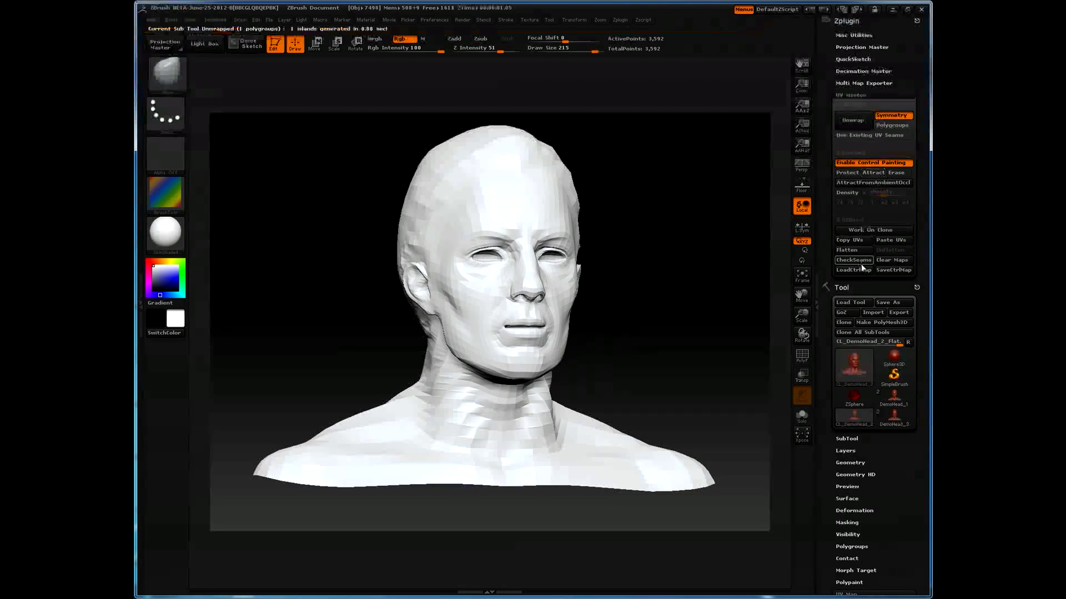